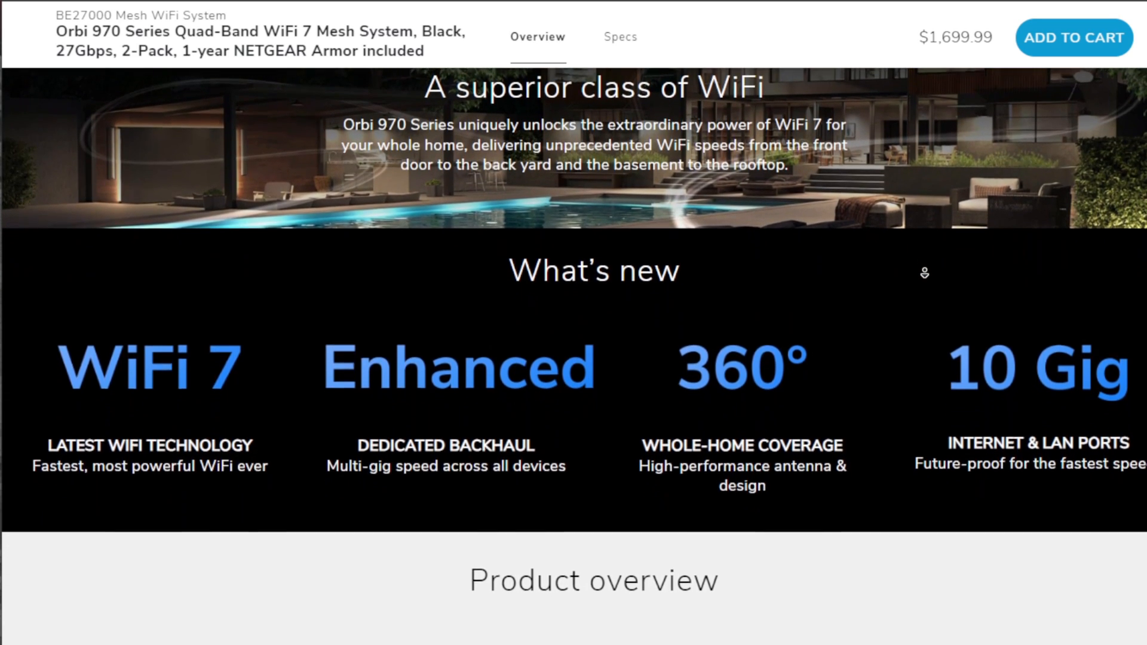
scroll(down, 3)
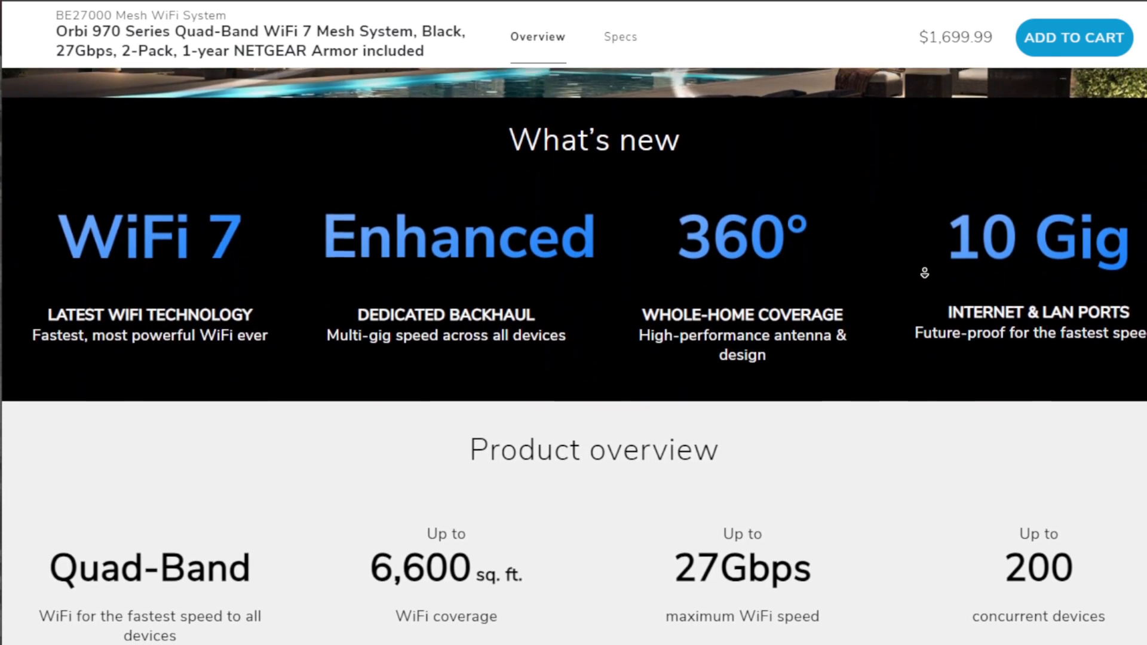
scroll(down, 3)
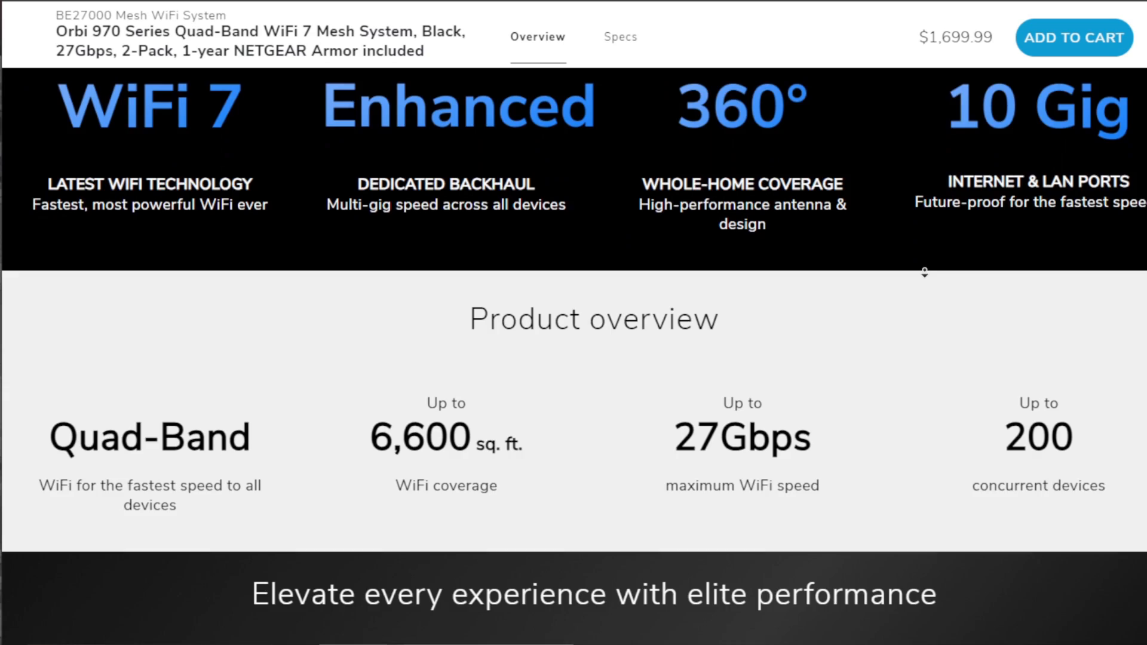